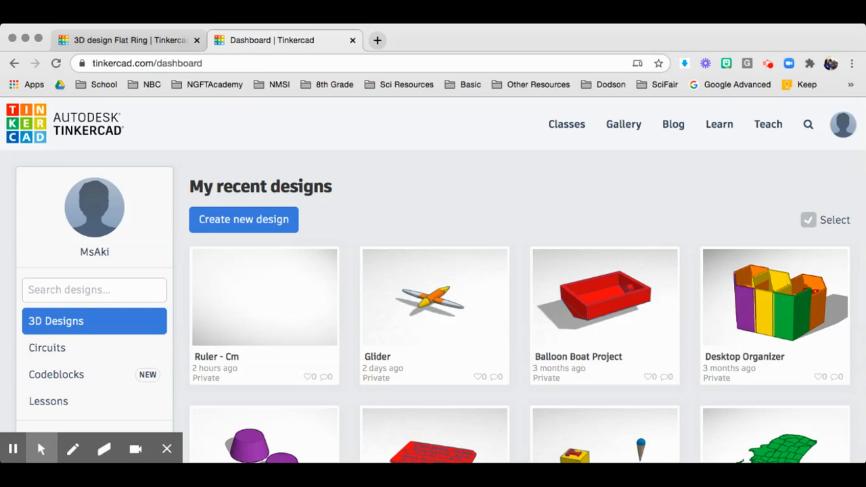
{"action": "mouse_move", "coordinate": [720, 132]}
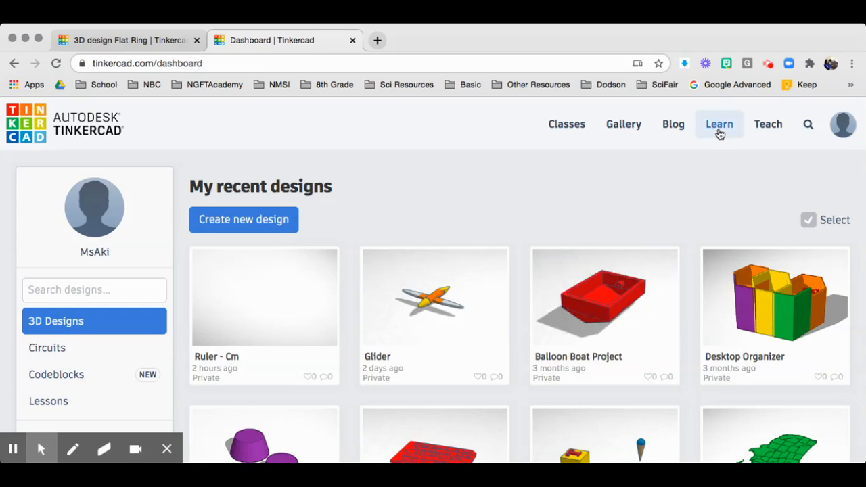
- Go from the Tinkercad dashboard to the Learn page of starter tutorials
{"action": "left_click", "coordinate": [720, 124]}
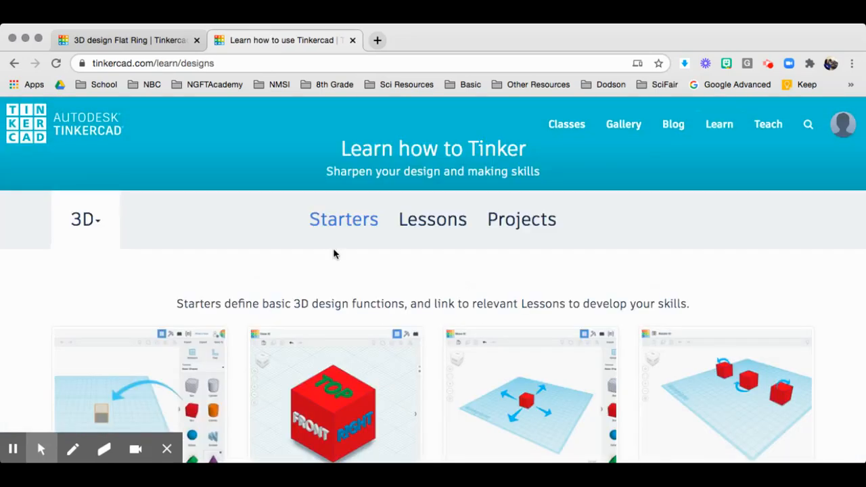
{"action": "mouse_move", "coordinate": [433, 222]}
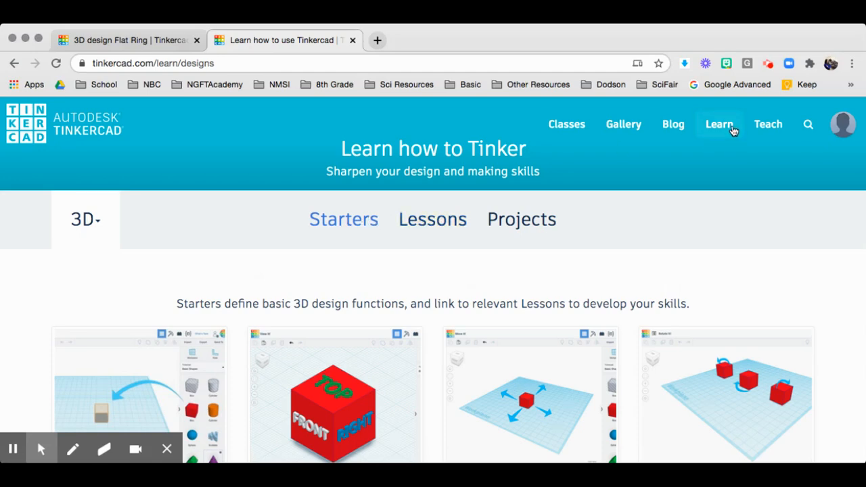
- Browse the Lessons collection and choose the Ruler - Cm lesson
{"action": "left_click", "coordinate": [431, 219]}
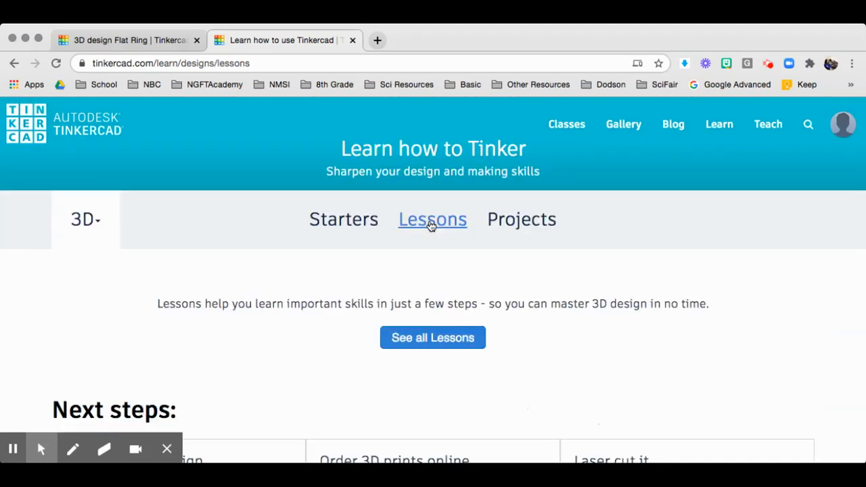
{"action": "scroll", "scroll_direction": "down", "scroll_amount": 3}
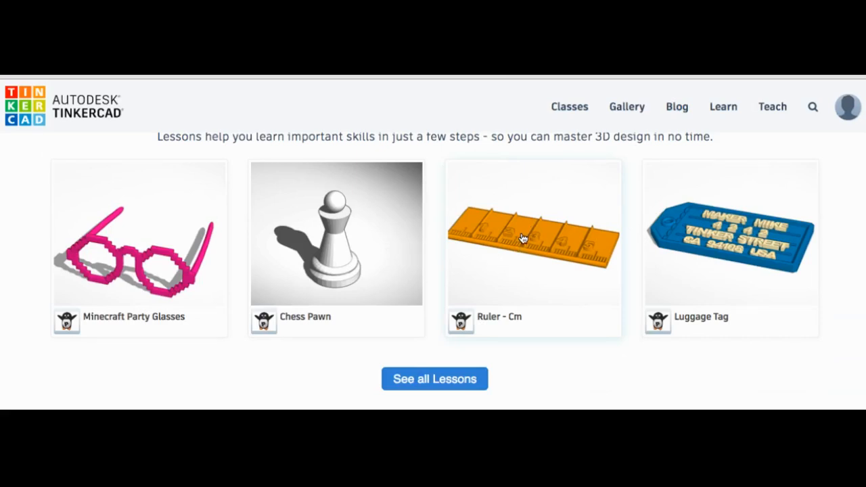
{"action": "mouse_move", "coordinate": [518, 295]}
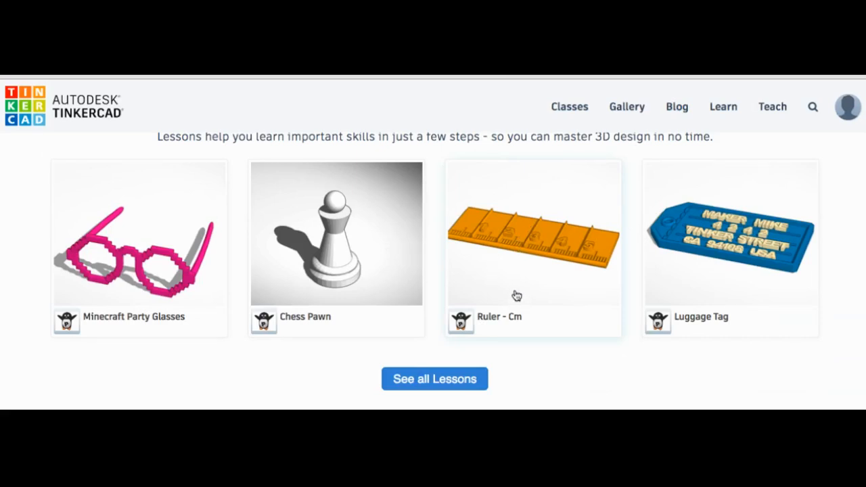
{"action": "mouse_move", "coordinate": [530, 249]}
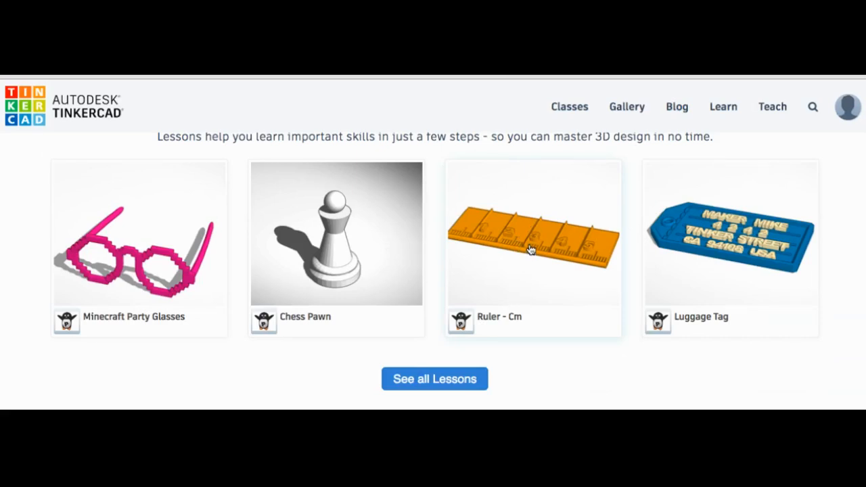
{"action": "left_click", "coordinate": [532, 246]}
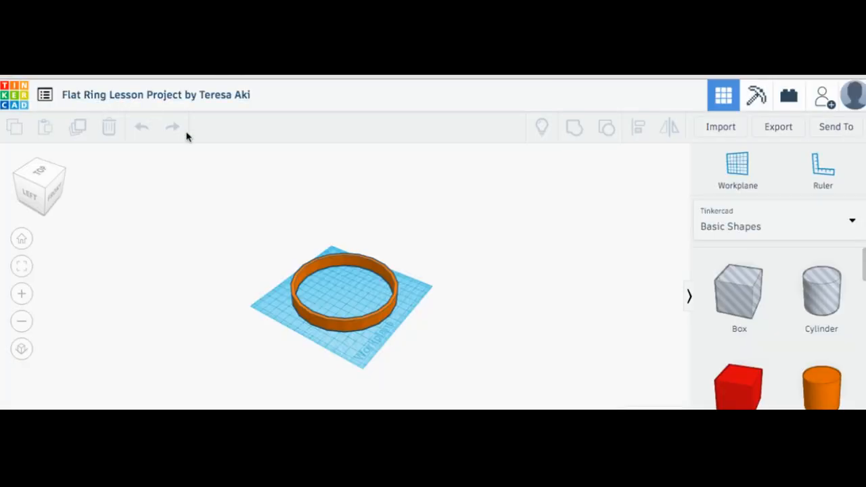
{"action": "mouse_move", "coordinate": [154, 124]}
{"action": "type", "text": "Ruler"}
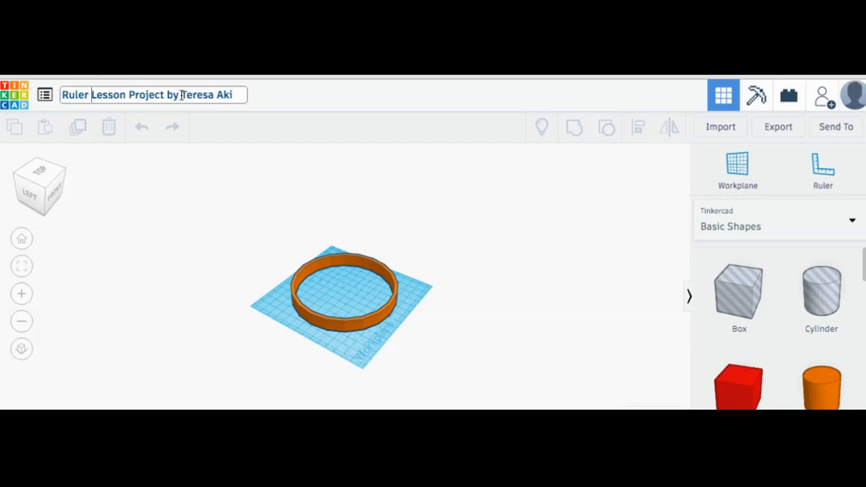
- Select the design title so 'Flat Ring' can be renamed to 'Ruler Lesson Project'
{"action": "triple_click", "coordinate": [149, 95]}
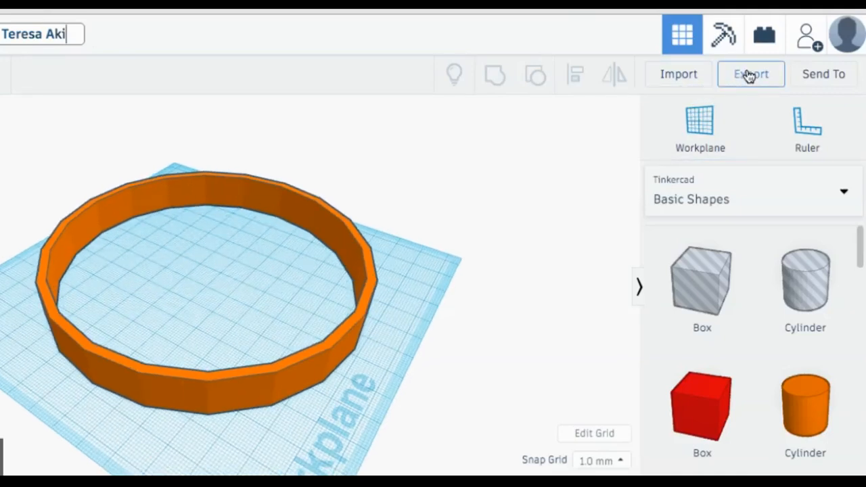
{"action": "mouse_move", "coordinate": [755, 78]}
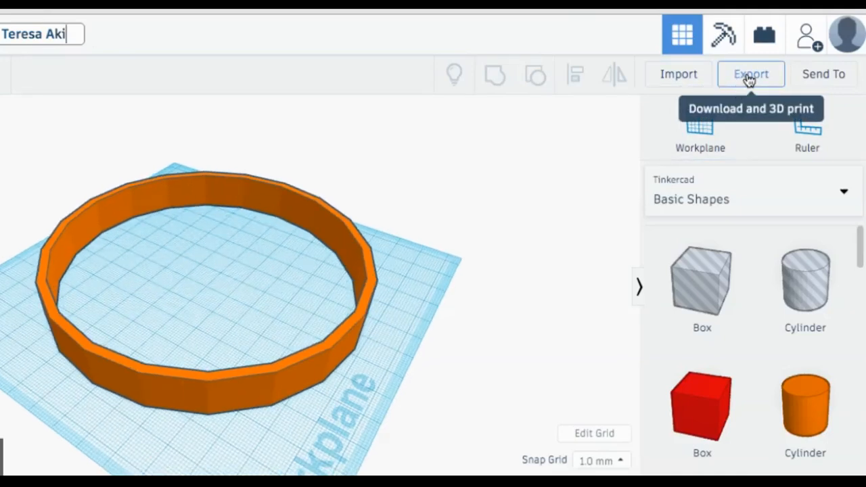
- Export everything in the design as an .STL file for 3D printing
{"action": "left_click", "coordinate": [751, 73]}
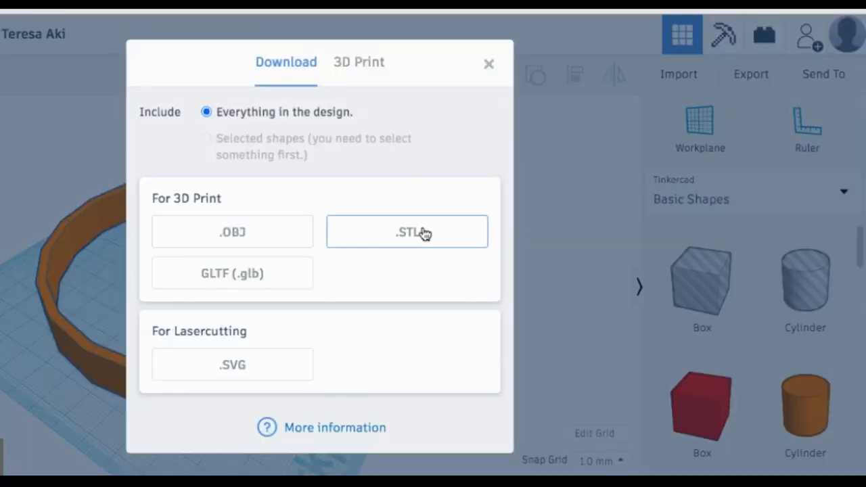
{"action": "mouse_move", "coordinate": [215, 117]}
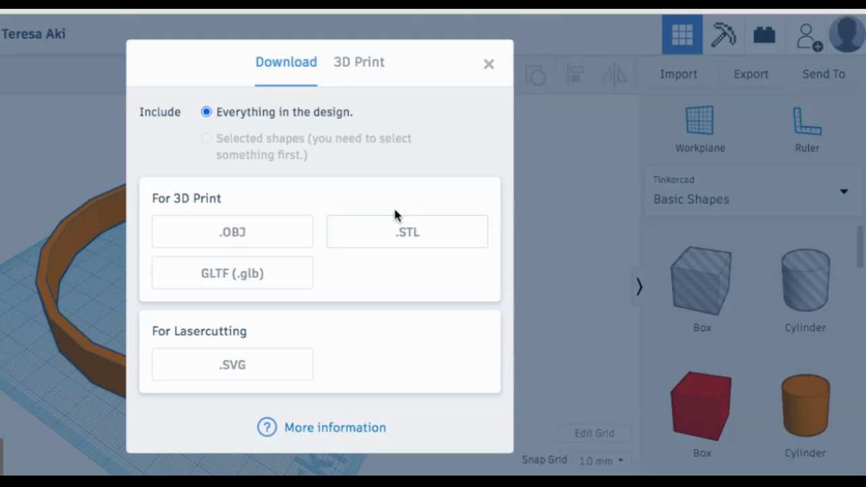
{"action": "left_click", "coordinate": [487, 63]}
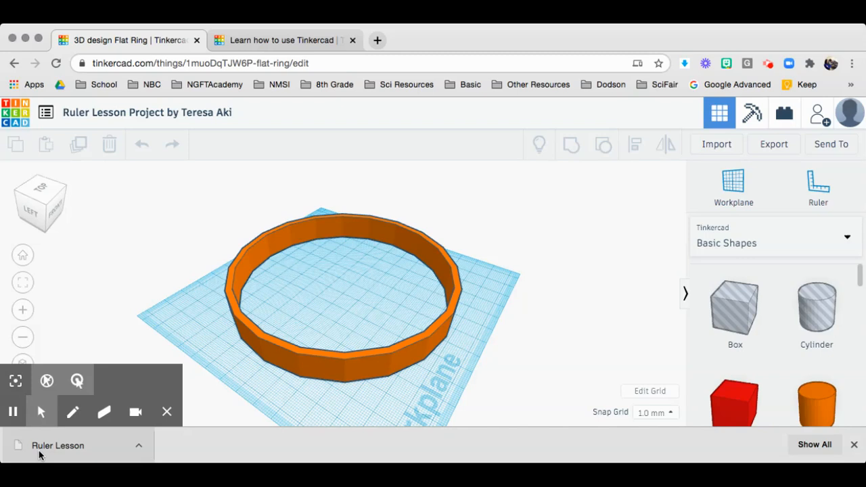
{"action": "mouse_move", "coordinate": [29, 434]}
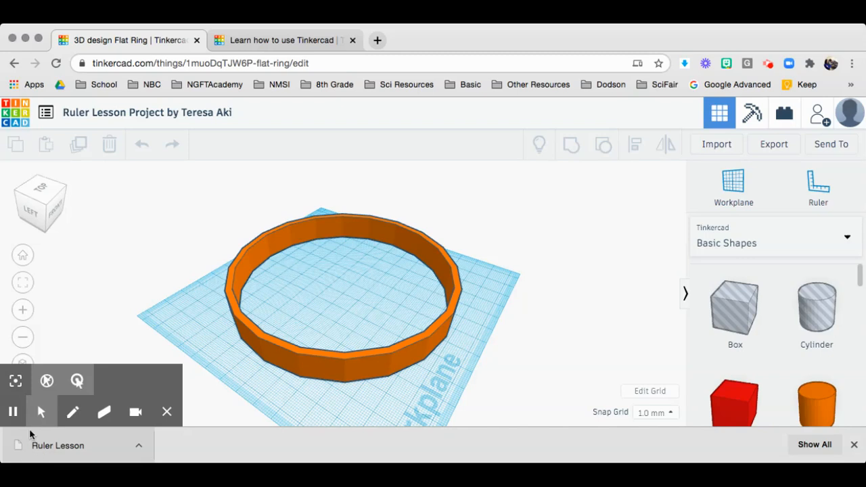